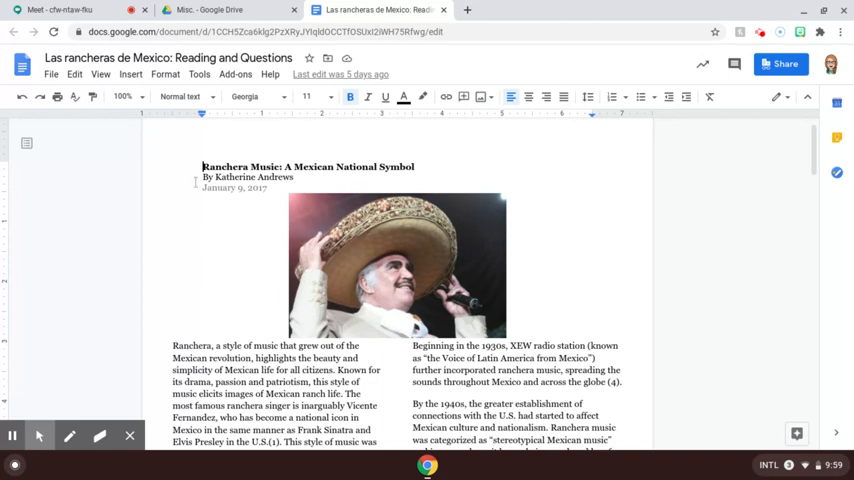
Scroll down through the rest of page one while reading the Ranchera article aloud.
scroll(down, 3)
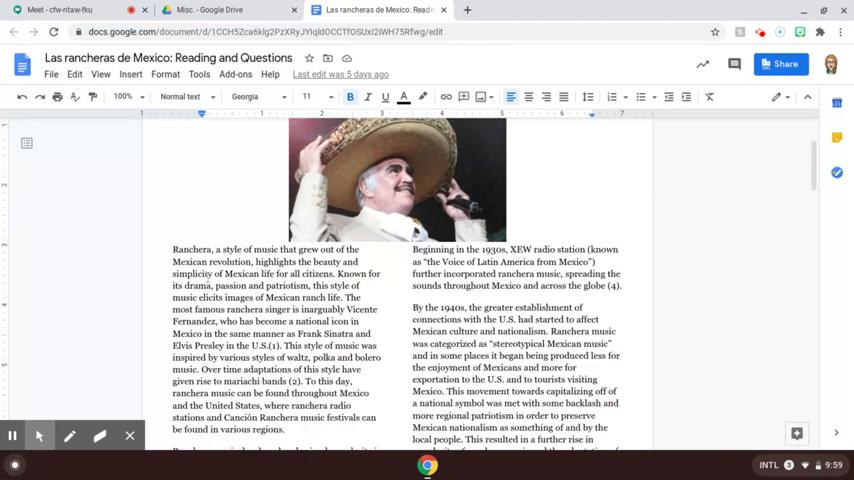
scroll(down, 3)
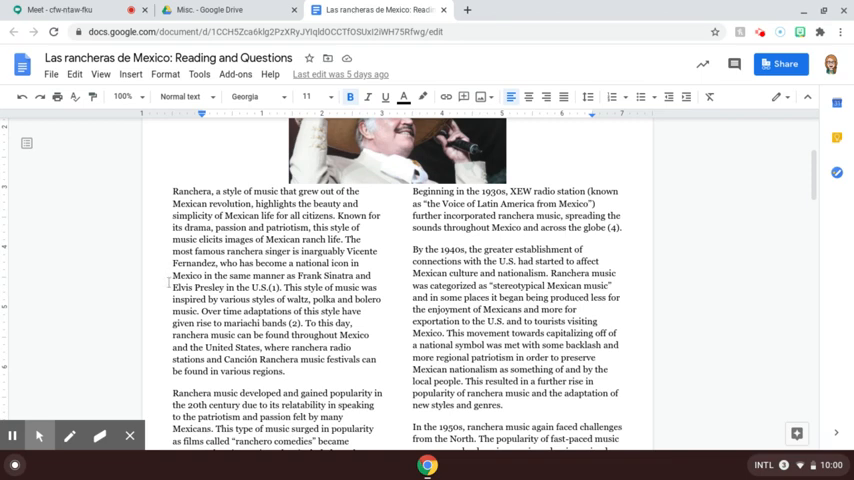
scroll(down, 3)
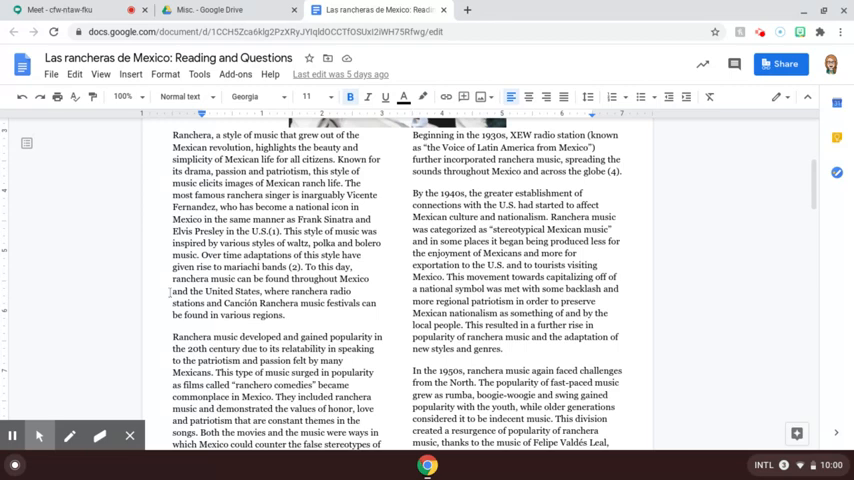
scroll(down, 3)
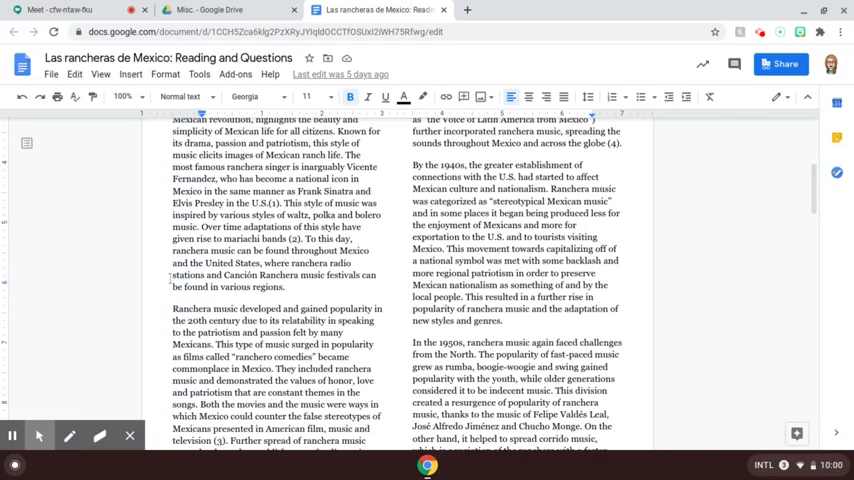
scroll(down, 3)
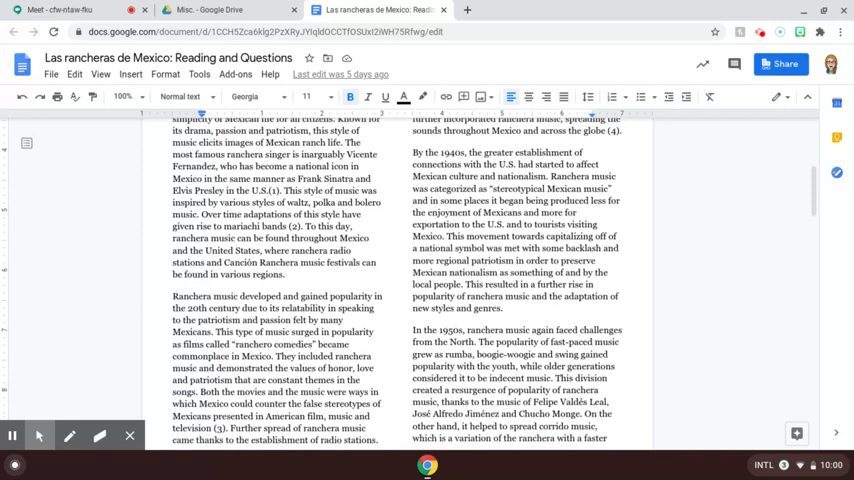
scroll(down, 3)
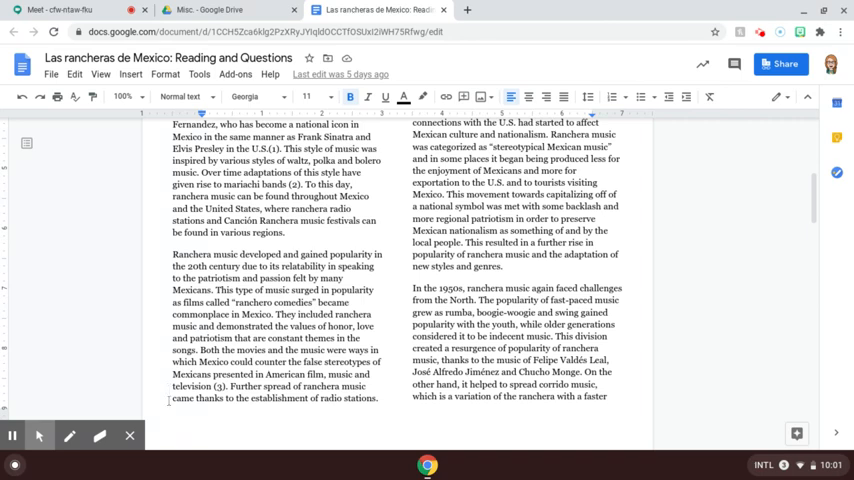
scroll(up, 3)
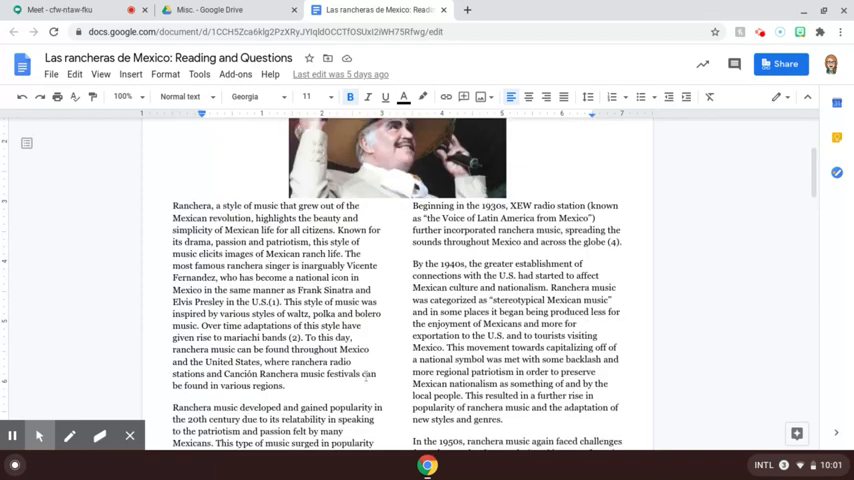
scroll(down, 3)
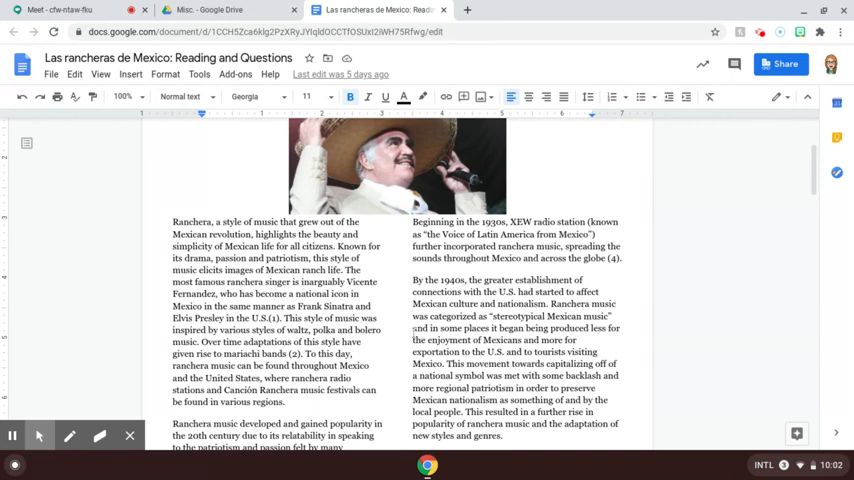
scroll(down, 3)
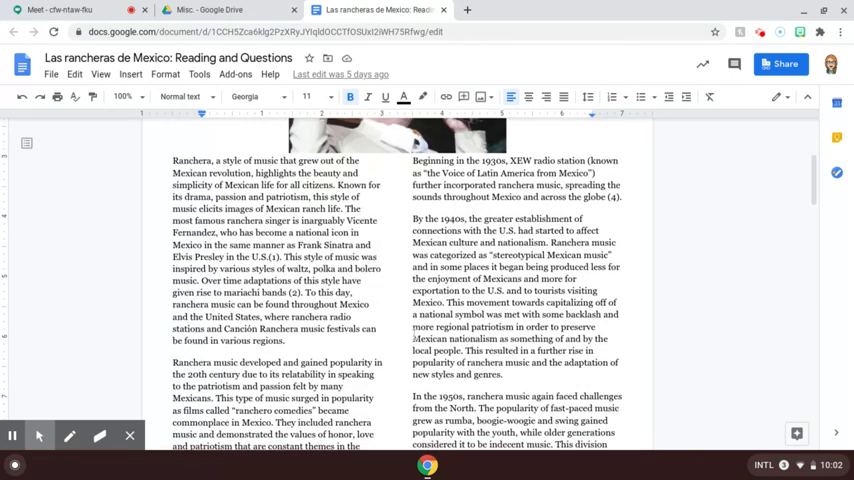
Scroll past the page break to bring page two's opening paragraphs into view.
scroll(down, 3)
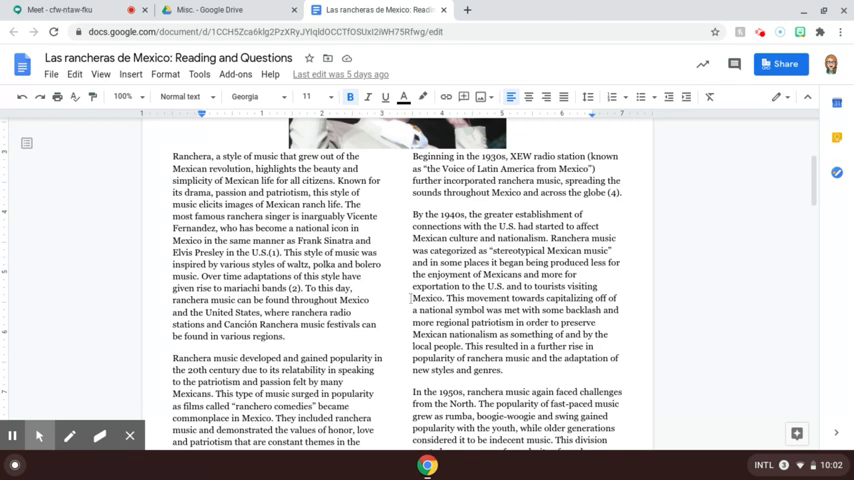
scroll(down, 3)
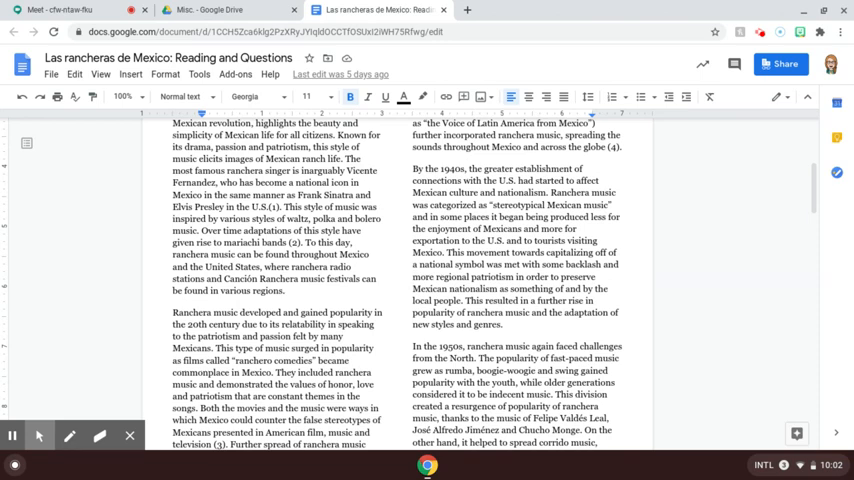
scroll(down, 3)
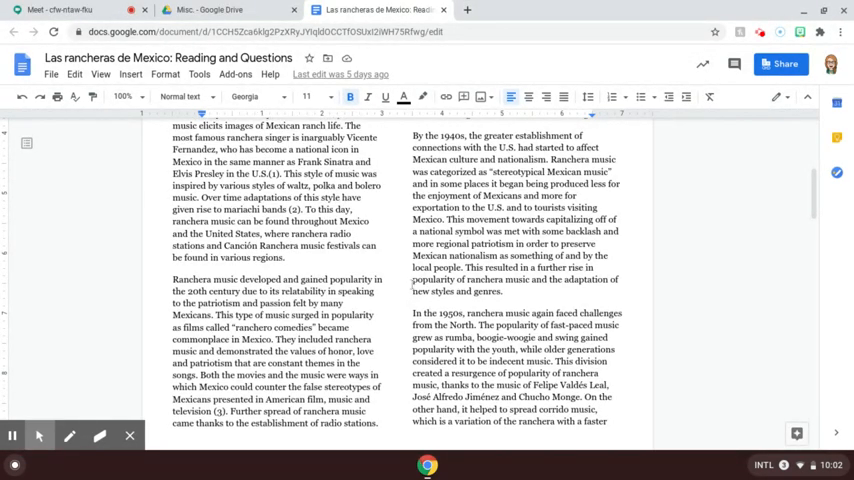
scroll(down, 3)
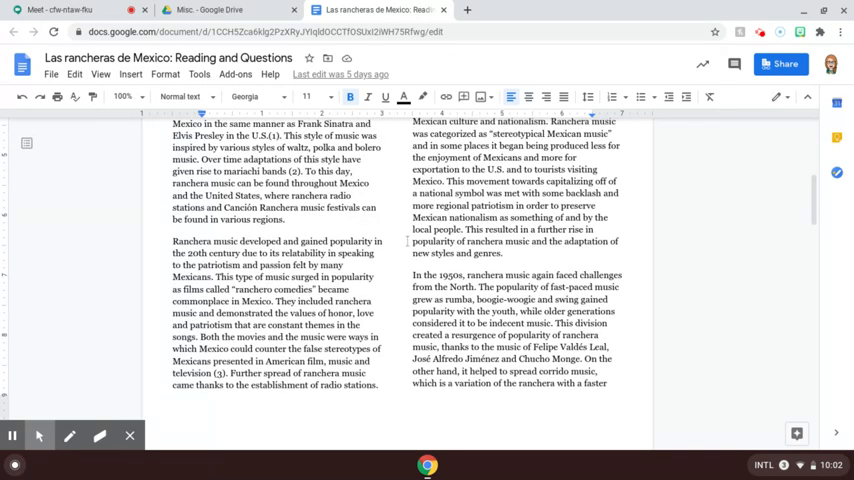
scroll(down, 3)
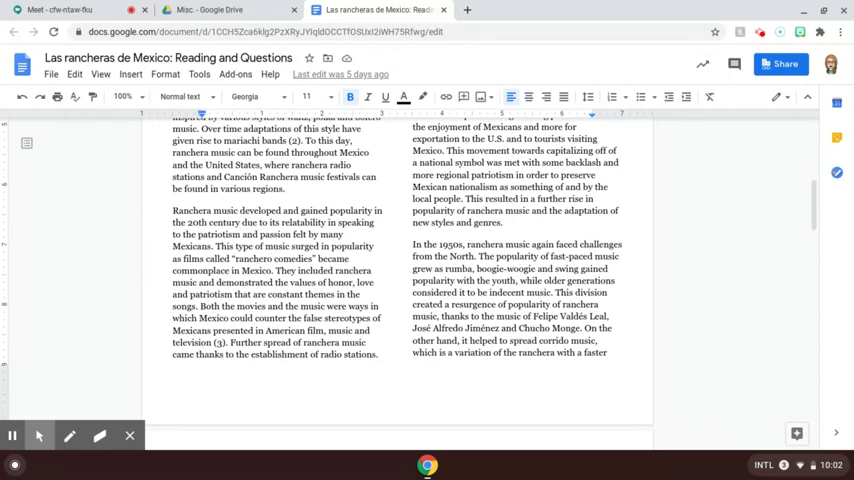
scroll(down, 3)
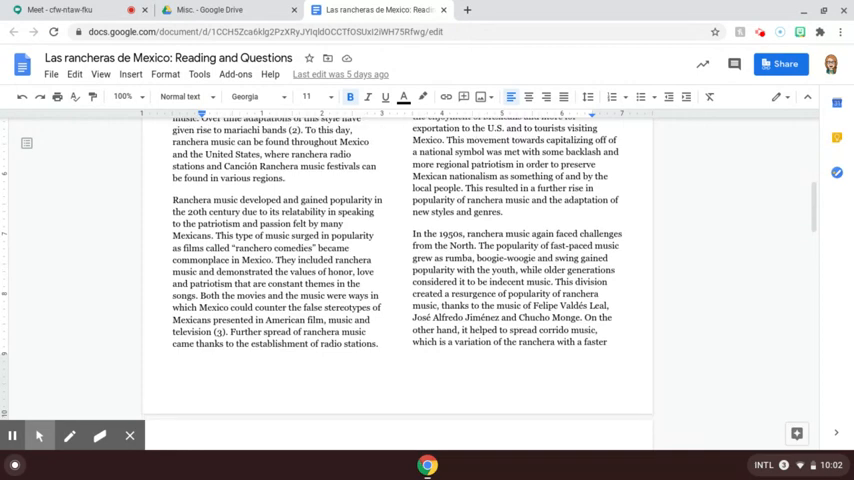
scroll(down, 3)
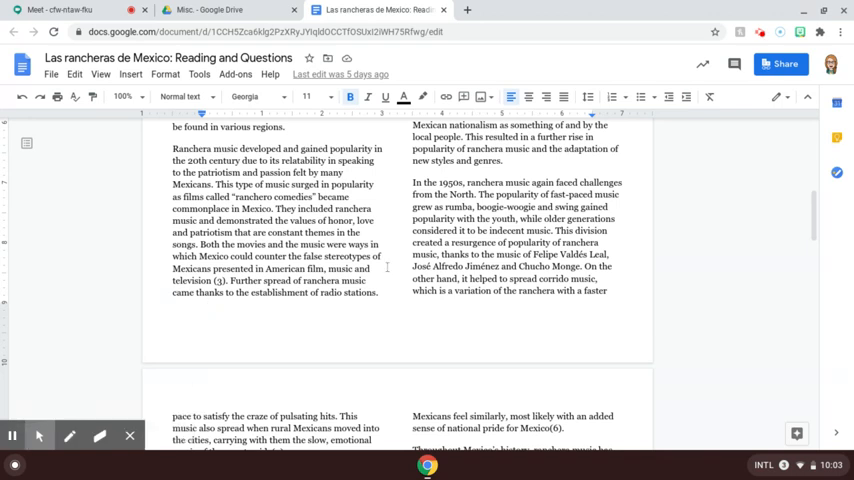
scroll(down, 3)
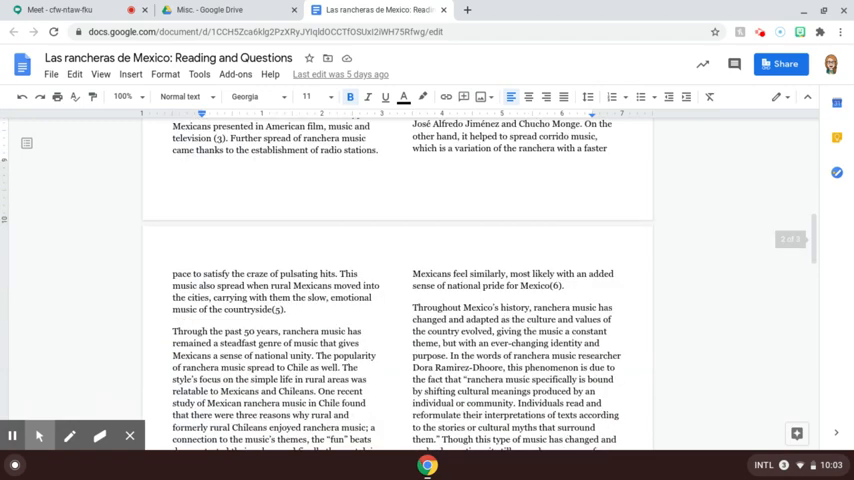
Scroll down page two to the References heading and dismiss the recorder notice.
scroll(down, 3)
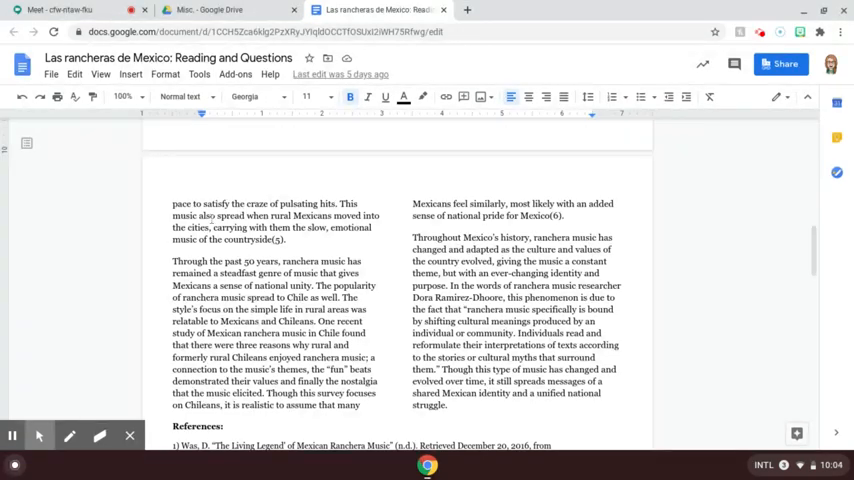
mouse_move(168, 220)
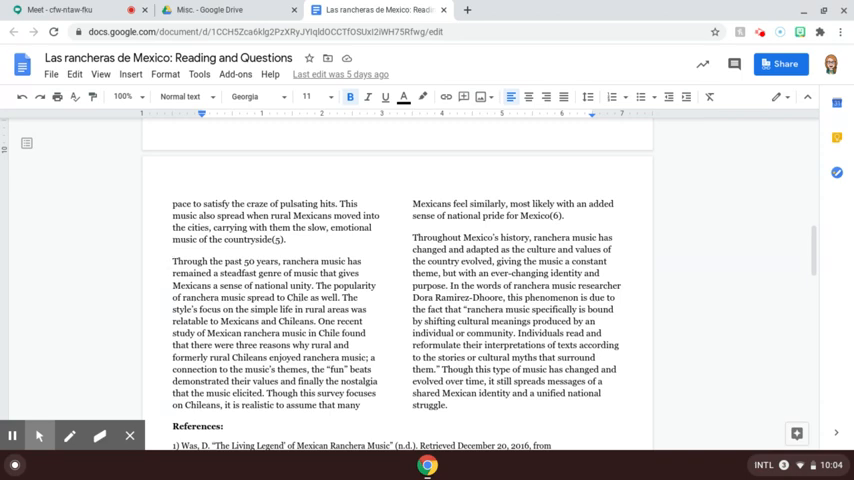
scroll(down, 3)
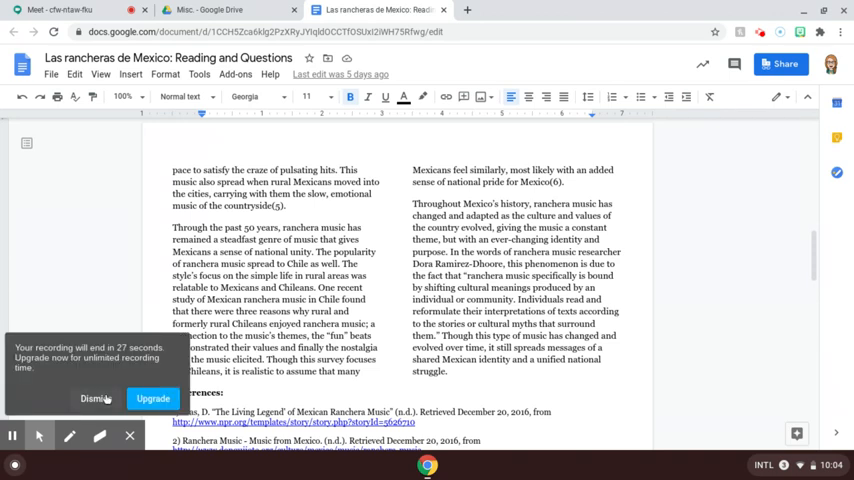
click(94, 398)
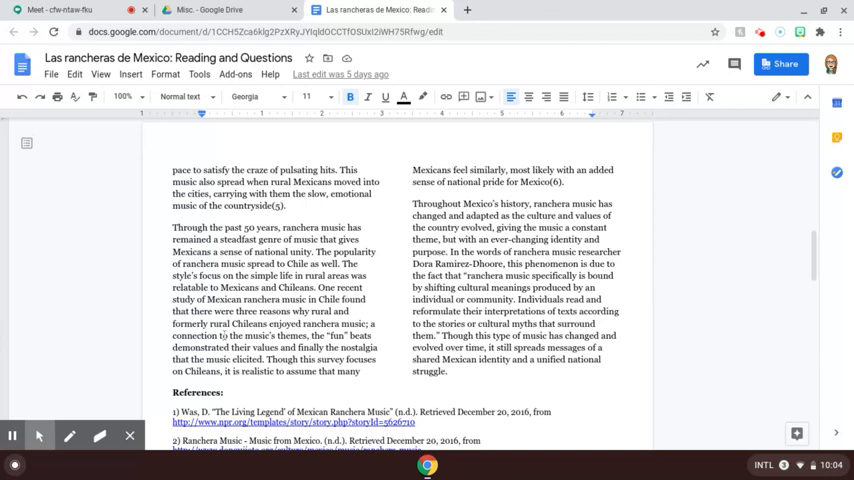